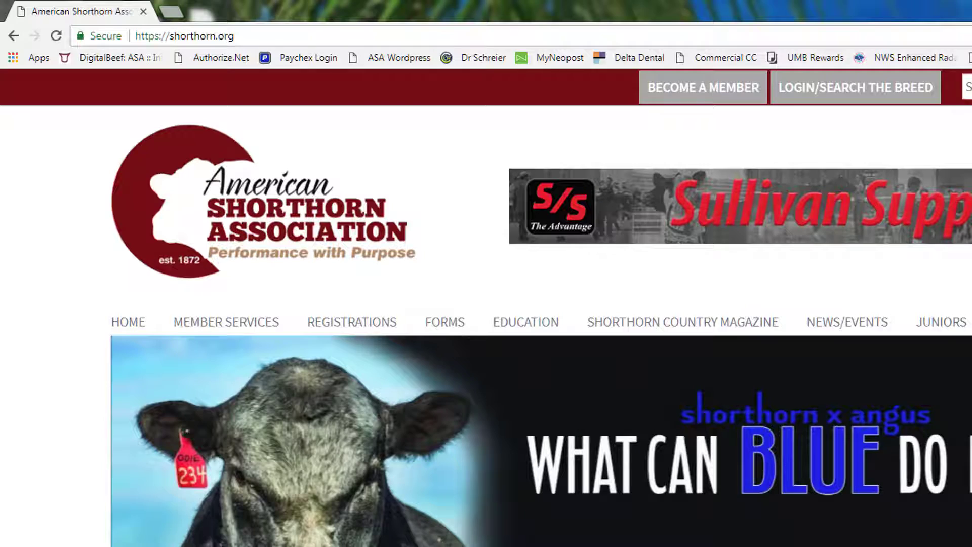
# Reach 'Search the Breed' under Online Breed Registry on the shorthorn.org homepage.
pyautogui.scroll(-3)
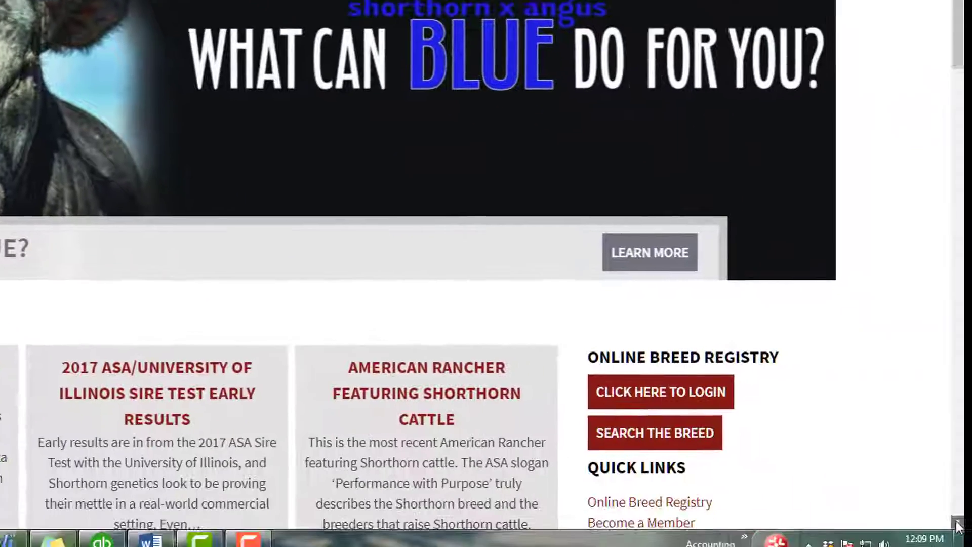
pyautogui.scroll(-3)
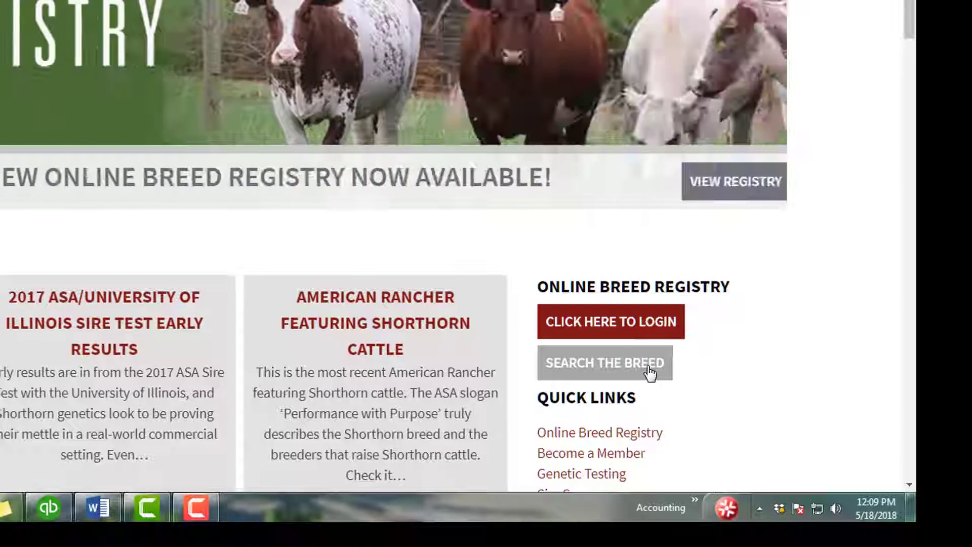
pyautogui.click(604, 362)
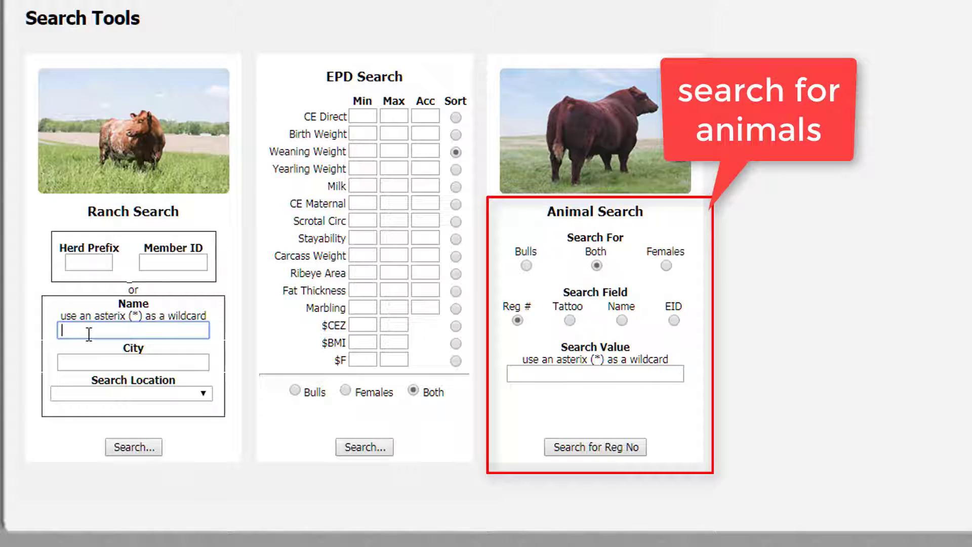
# Enter 'shorthorn office' as the Ranch Search name.
pyautogui.write('shorthorn office')
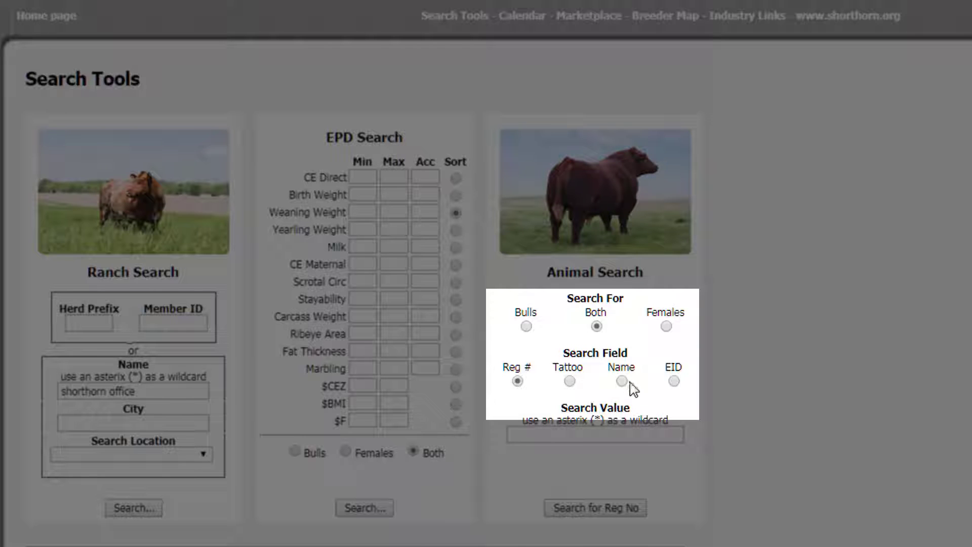
# Search animals by name 'Mary Mare' and open the record for registration AR4268070.
pyautogui.click(622, 381)
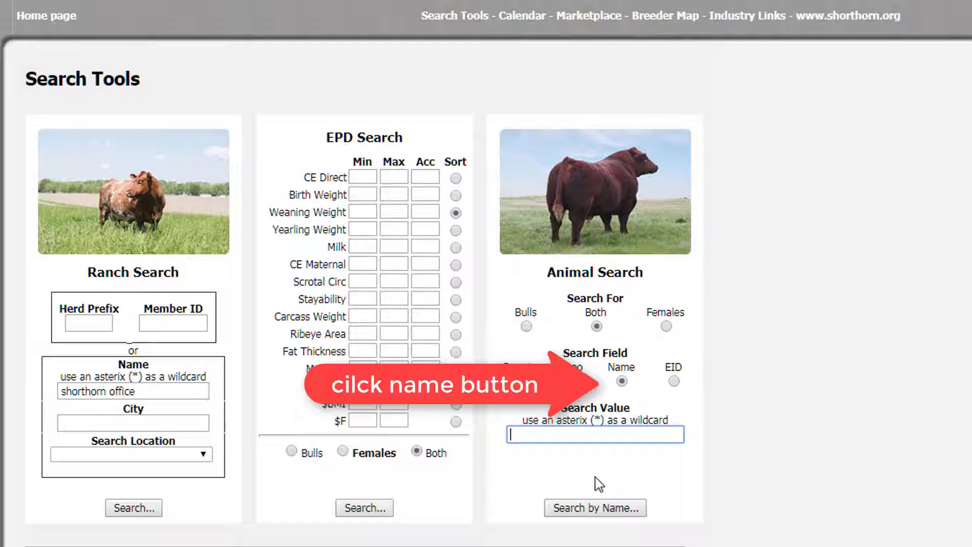
pyautogui.write('Mary Mar')
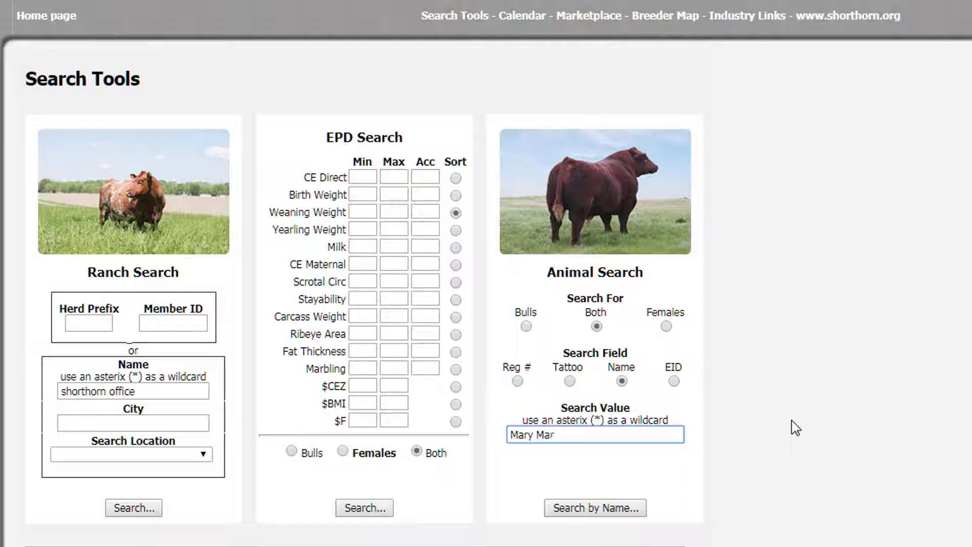
pyautogui.write('e')
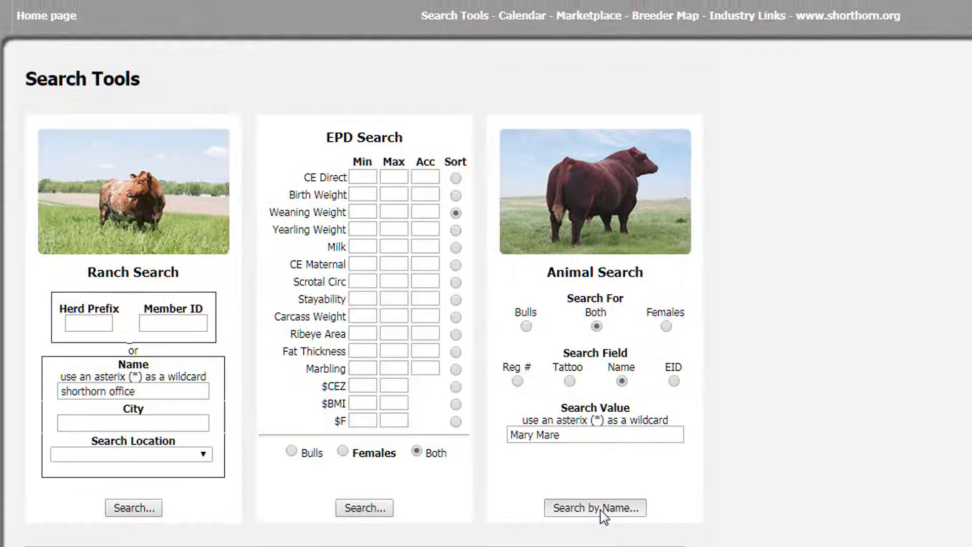
pyautogui.click(595, 507)
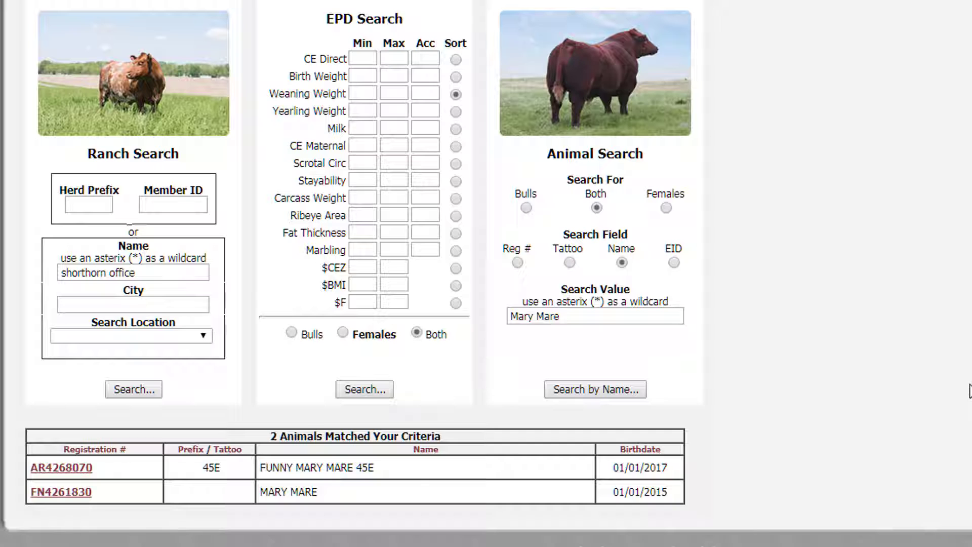
pyautogui.click(61, 468)
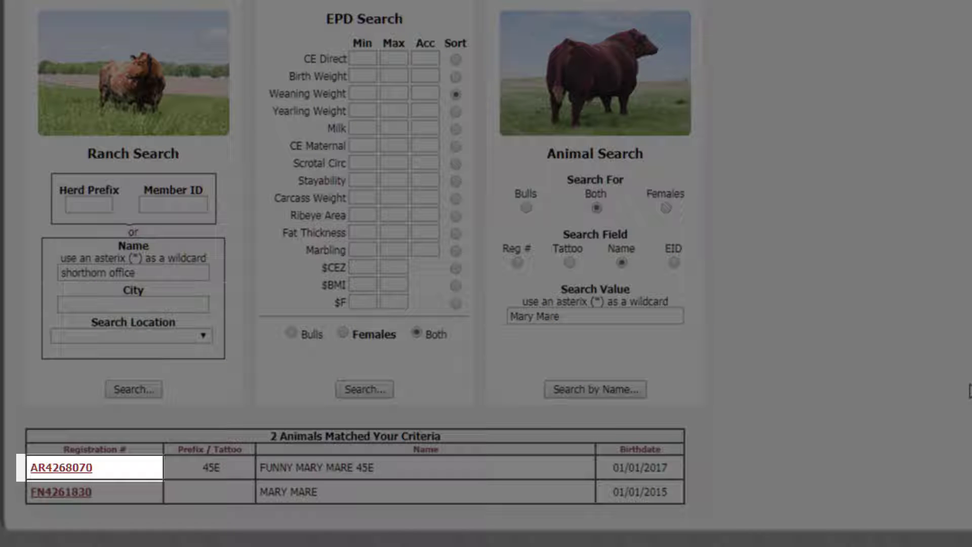